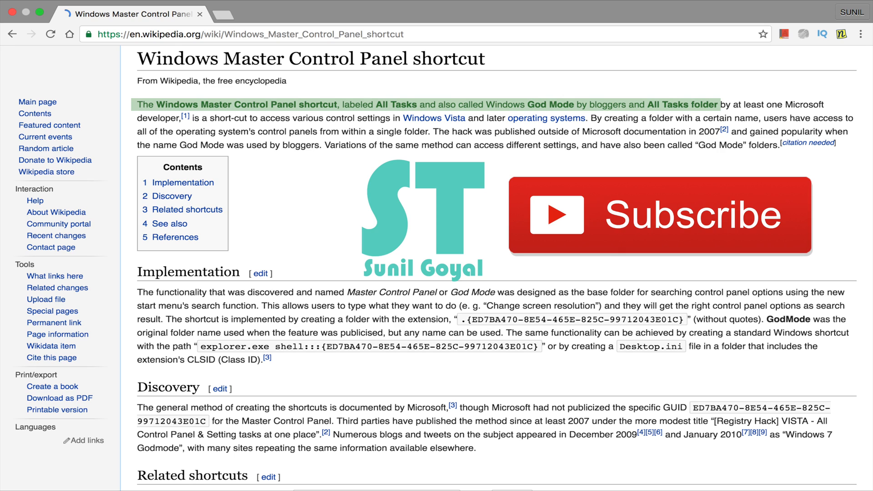
Highlight the GodMode control-panel search sentence in the Wikipedia article, then return to the desktop
{"action": "left_click_drag", "start_coordinate": [138, 292], "coordinate": [783, 292]}
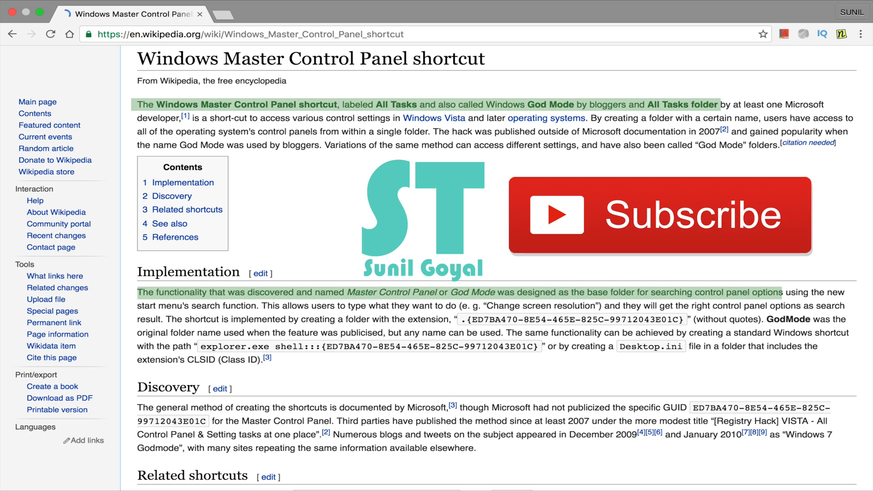
{"action": "double_click", "coordinate": [747, 422]}
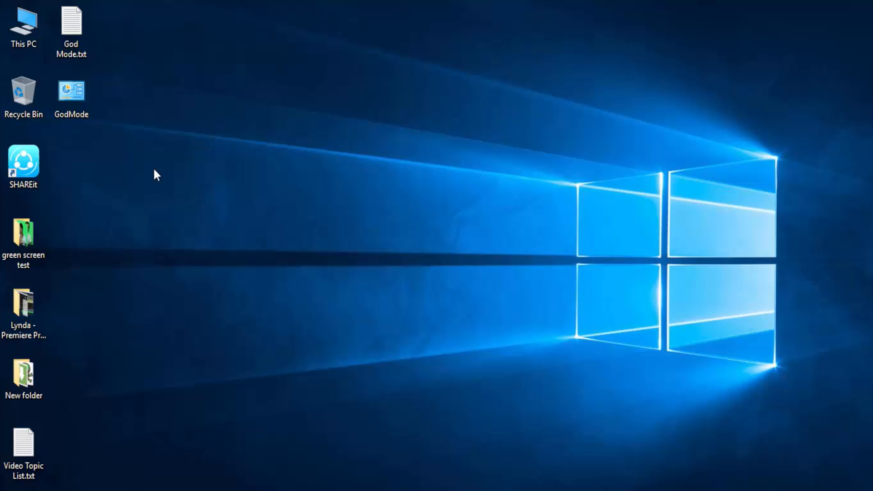
Open the desktop GodMode folder and scroll through its 234 grouped settings
{"action": "left_click", "coordinate": [71, 28]}
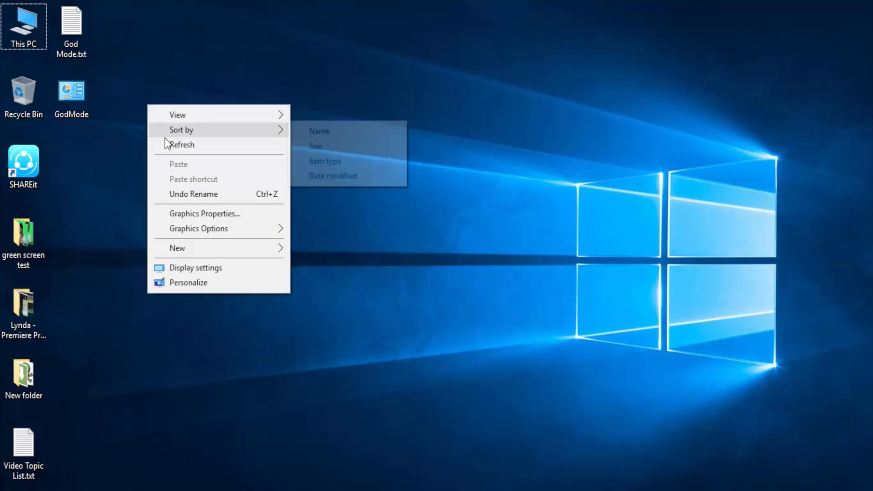
{"action": "double_click", "coordinate": [71, 90]}
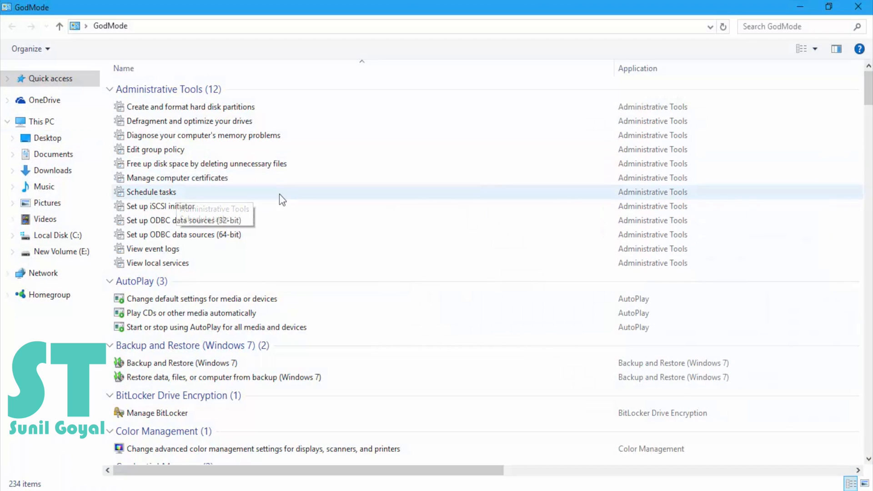
{"action": "scroll", "scroll_direction": "down", "scroll_amount": 3}
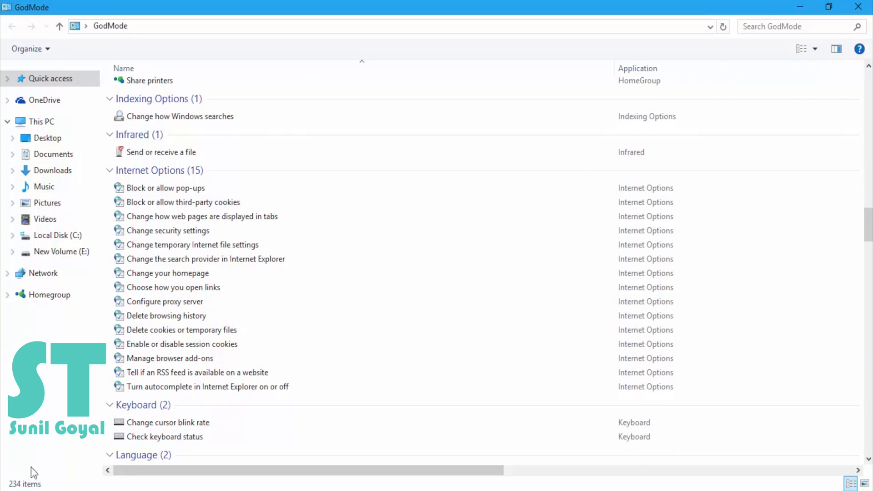
{"action": "left_click", "coordinate": [797, 26]}
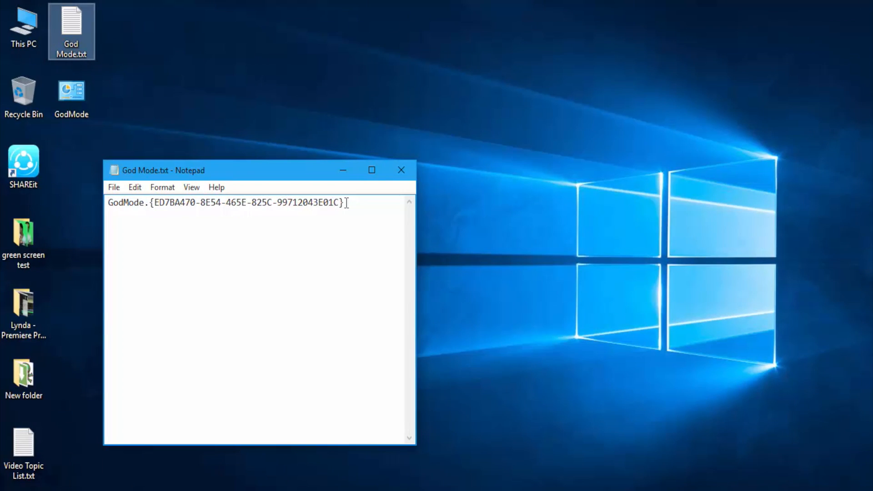
Rename the GodMode text before the GUID in God Mode.txt to SunilTech
{"action": "right_click", "coordinate": [122, 216]}
{"action": "type", "text": "SunilTech"}
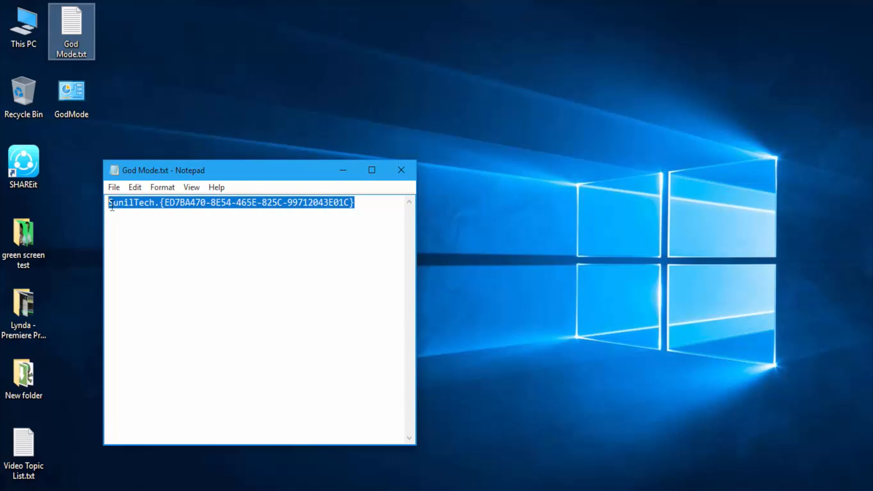
{"action": "left_click", "coordinate": [401, 170]}
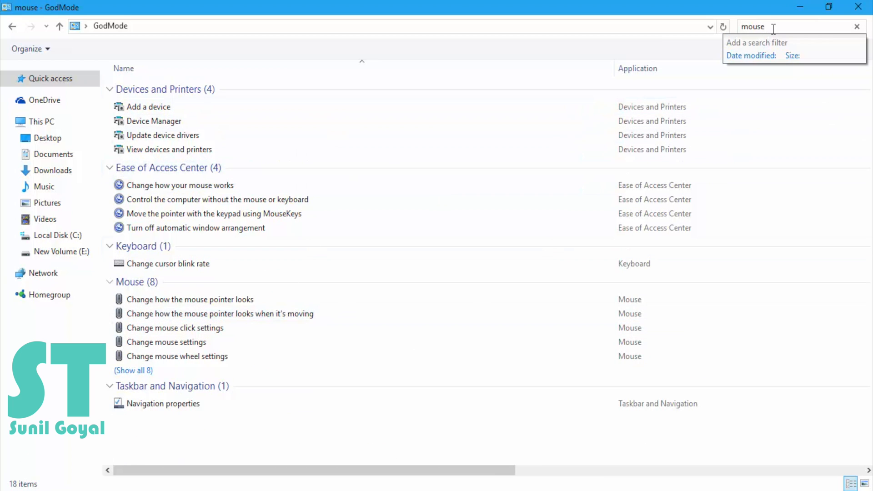
Search the settings for power, unins, admin and update, trying the lid-closing power setting
{"action": "double_click", "coordinate": [753, 26]}
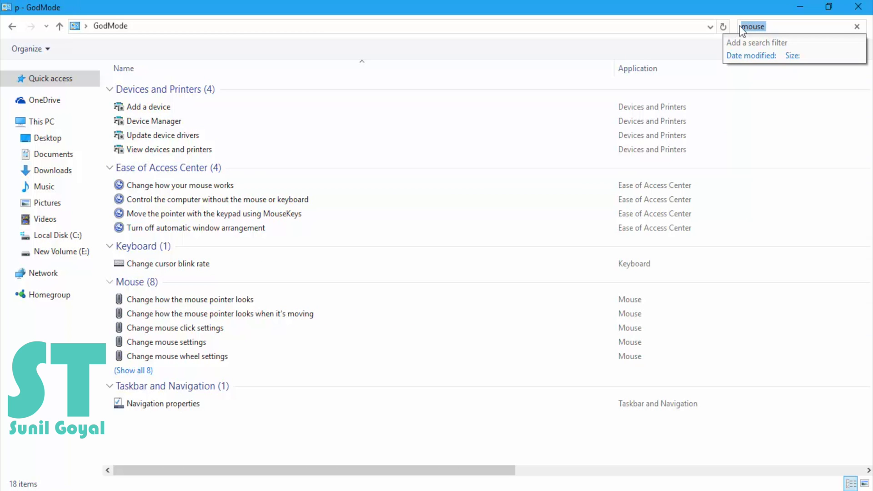
{"action": "type", "text": "power"}
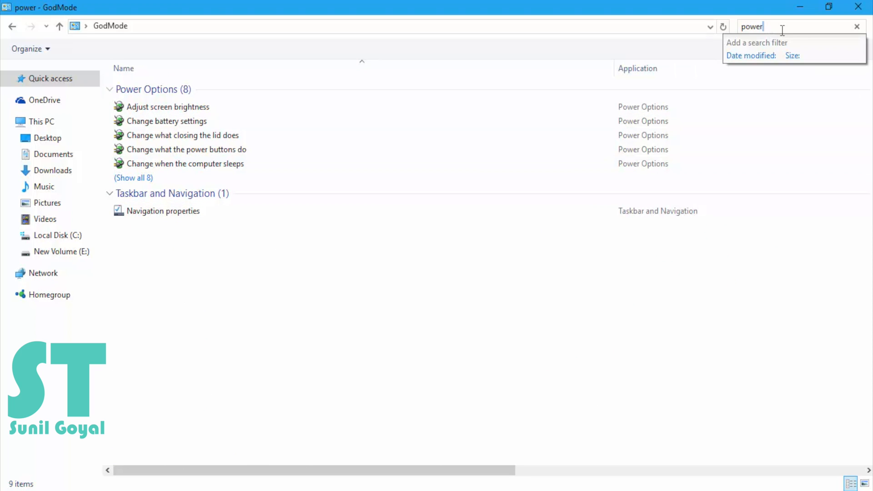
{"action": "left_click", "coordinate": [182, 135]}
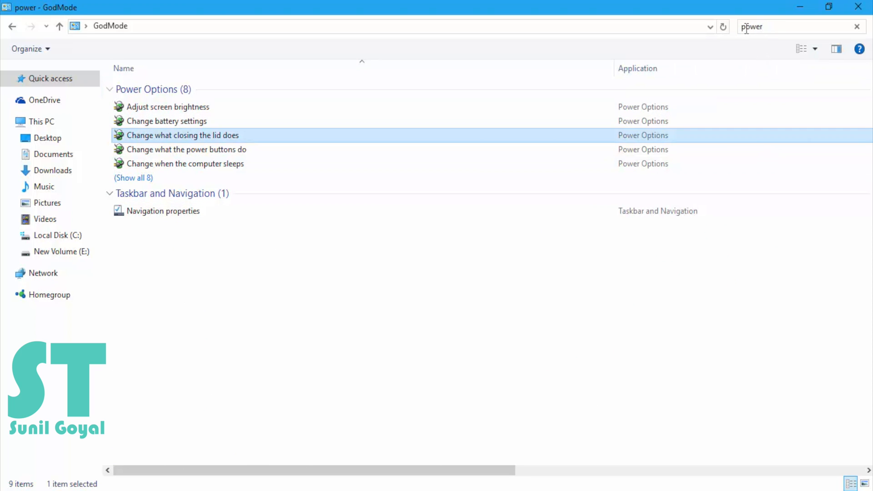
{"action": "left_click", "coordinate": [791, 26]}
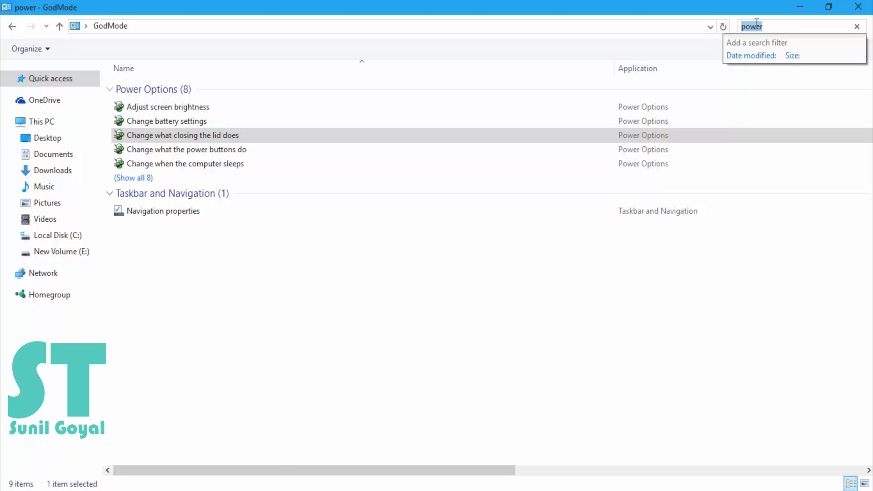
{"action": "type", "text": "uninstal"}
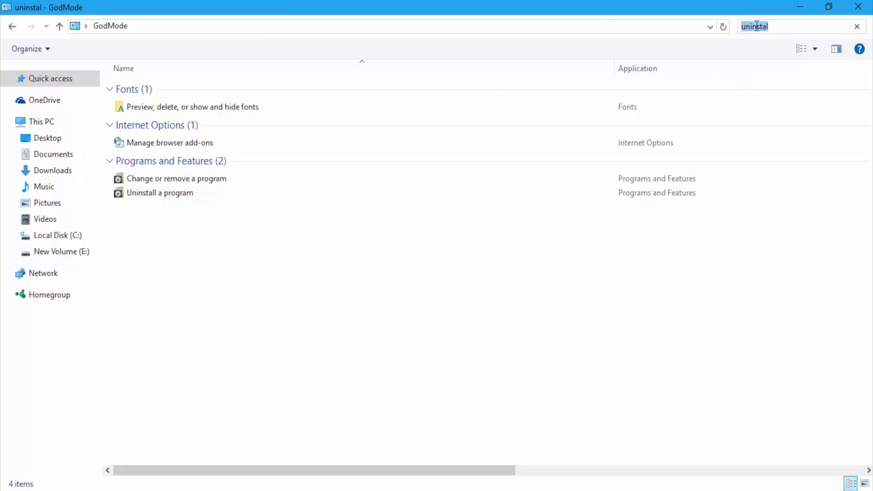
{"action": "type", "text": "admin"}
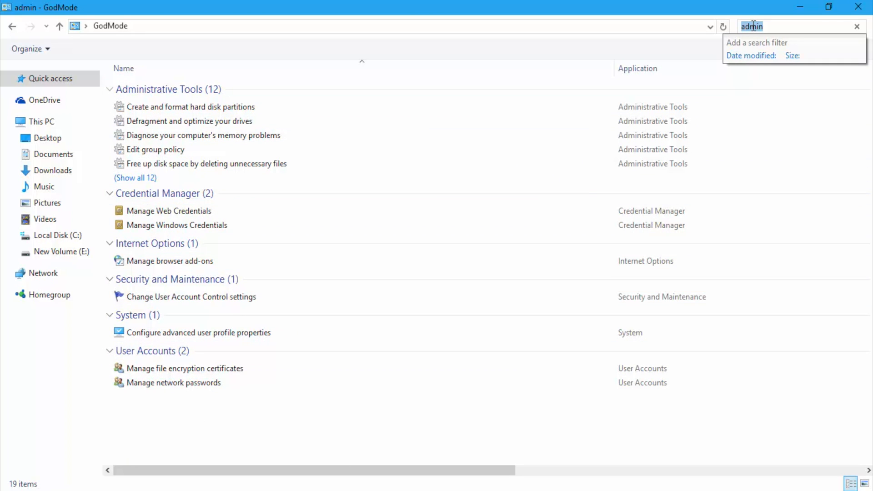
{"action": "type", "text": "update"}
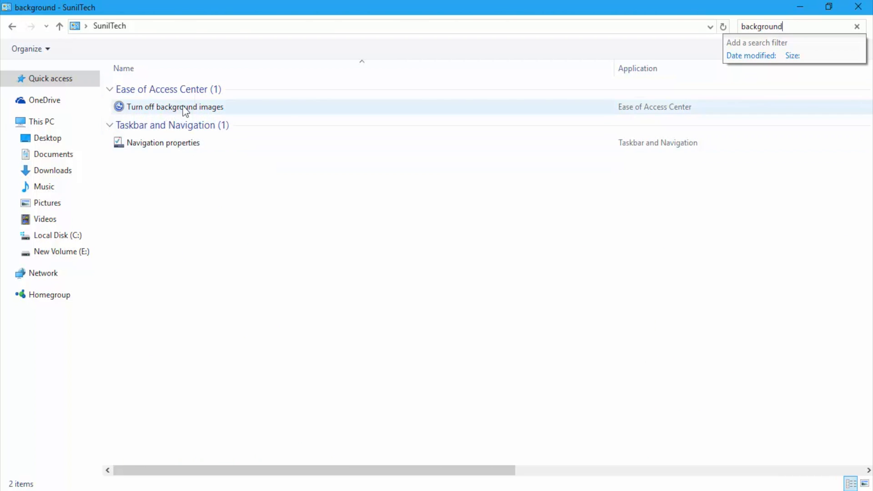
Open Turn off background images and scroll to the remove background images option
{"action": "double_click", "coordinate": [175, 106]}
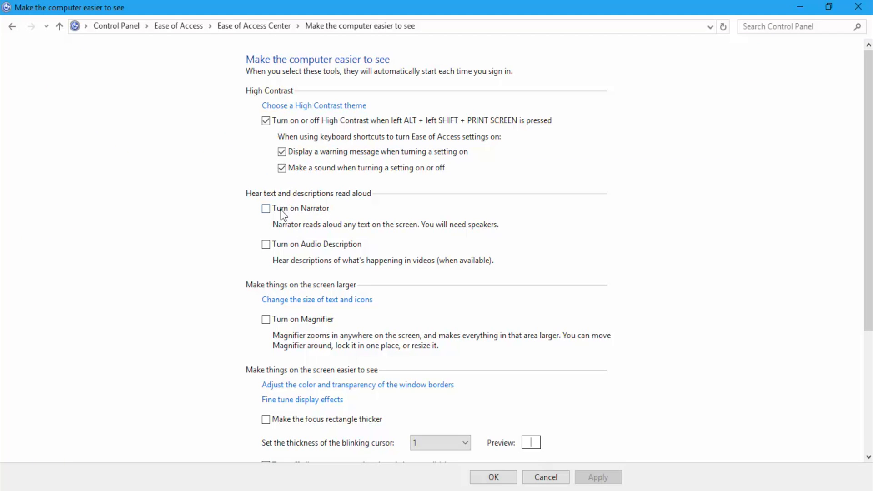
{"action": "scroll", "scroll_direction": "down", "scroll_amount": 3}
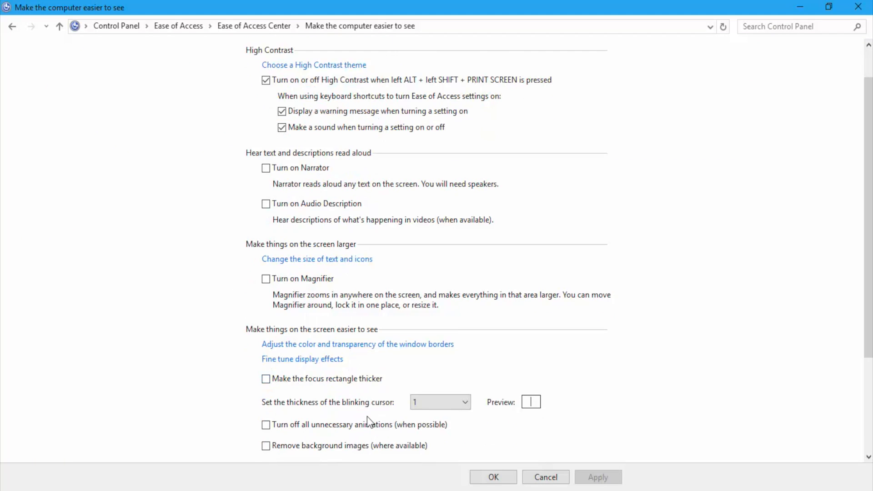
{"action": "scroll", "scroll_direction": "down", "scroll_amount": 3}
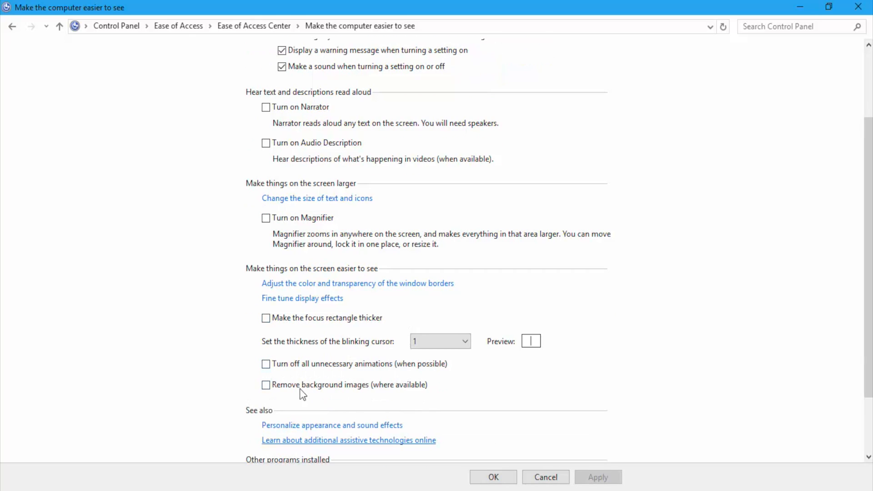
{"action": "scroll", "scroll_direction": "down", "scroll_amount": 3}
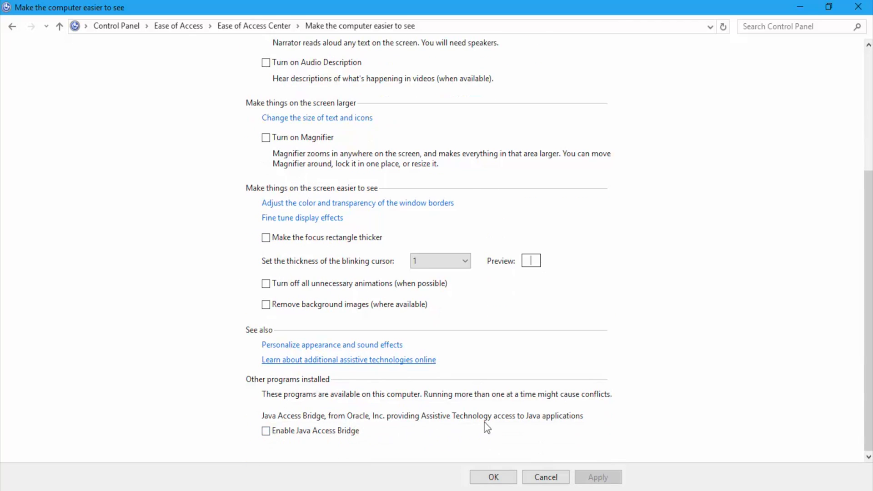